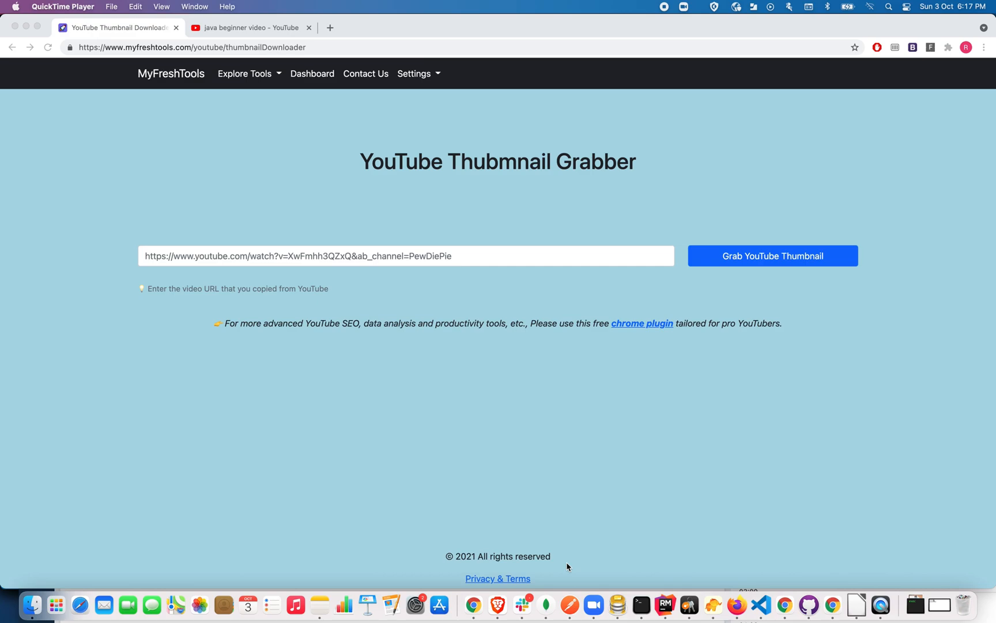
mouse_move(550, 510)
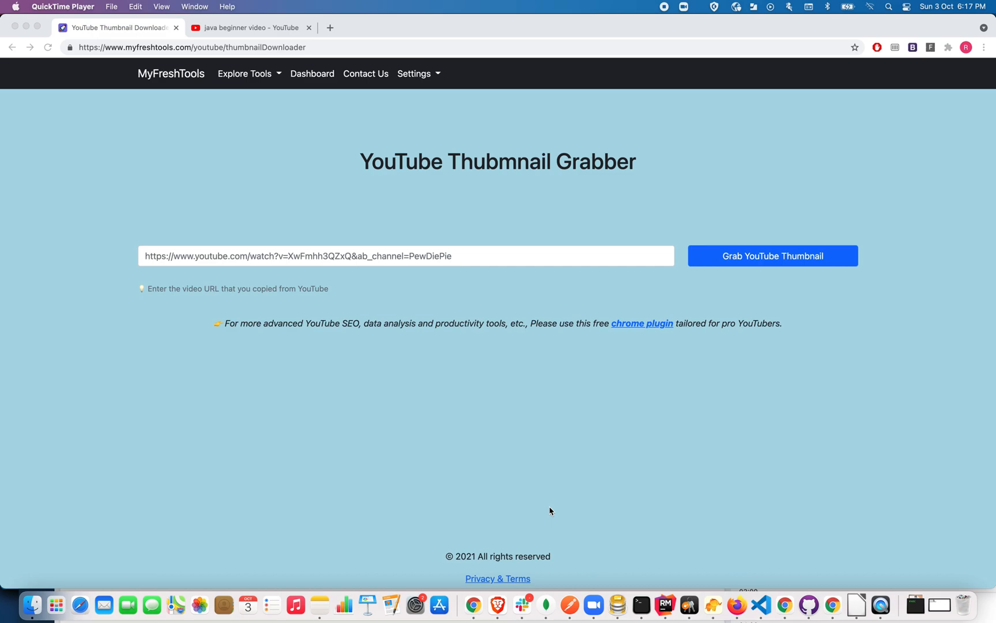
mouse_move(242, 150)
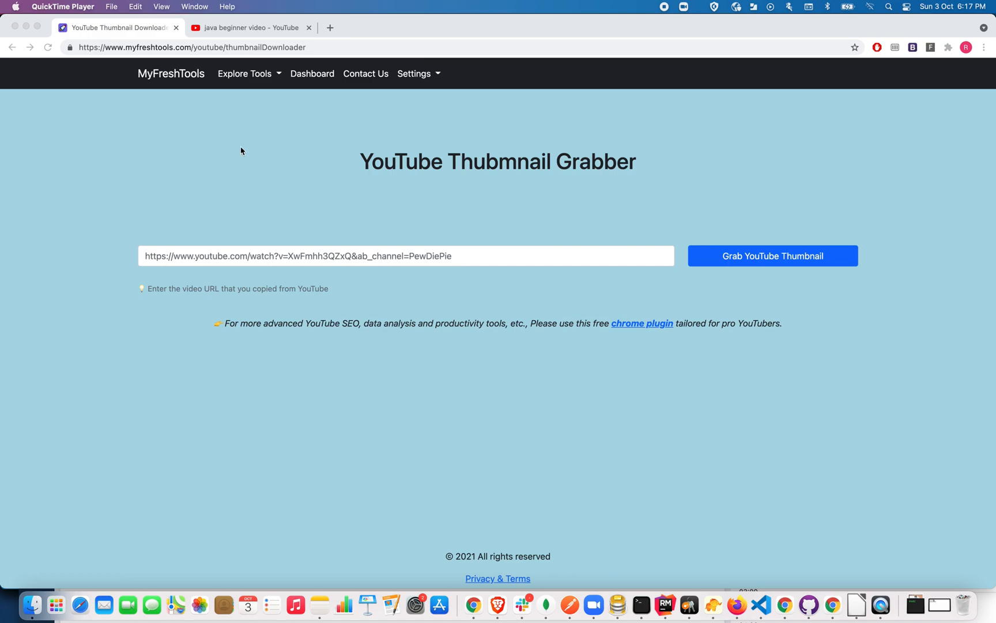
mouse_move(276, 187)
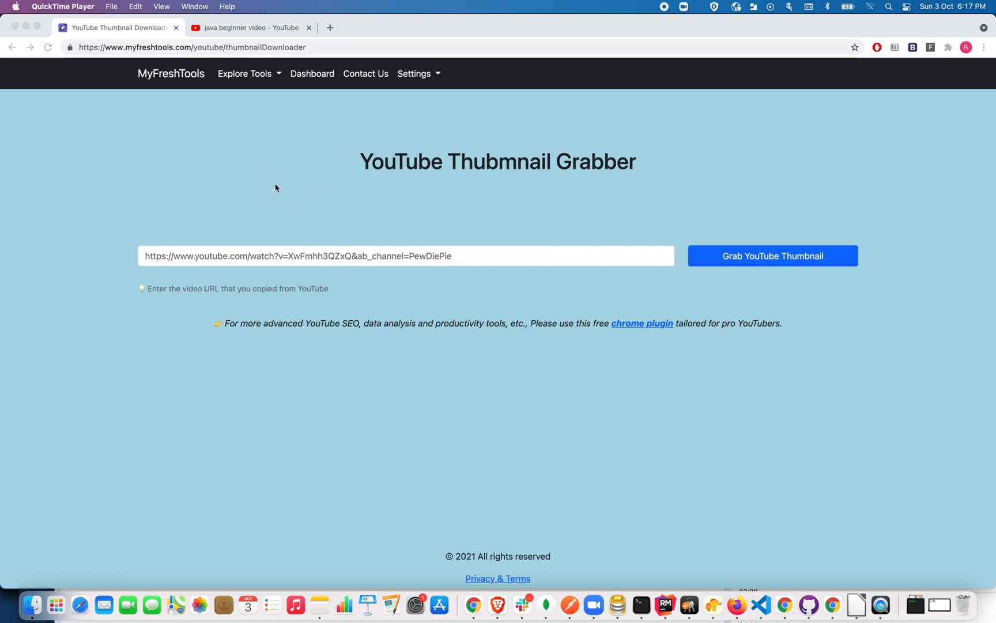
mouse_move(363, 185)
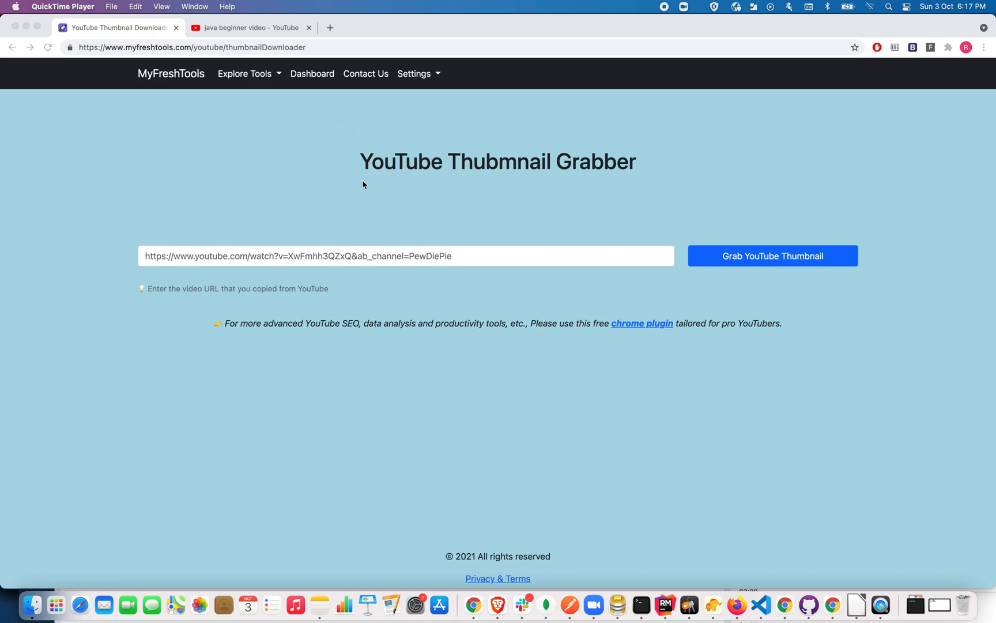
mouse_move(361, 137)
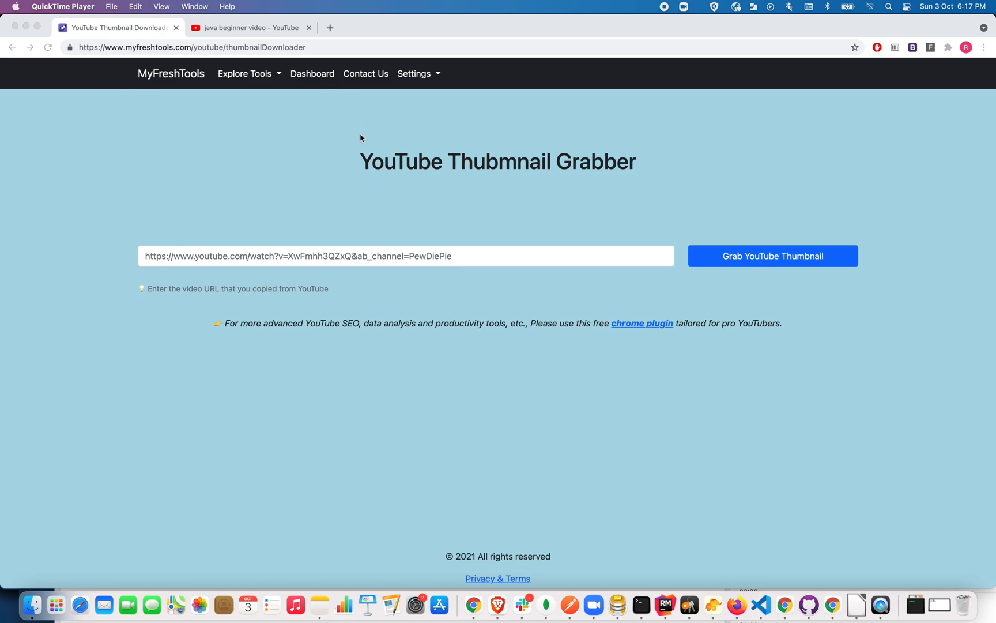
mouse_move(253, 75)
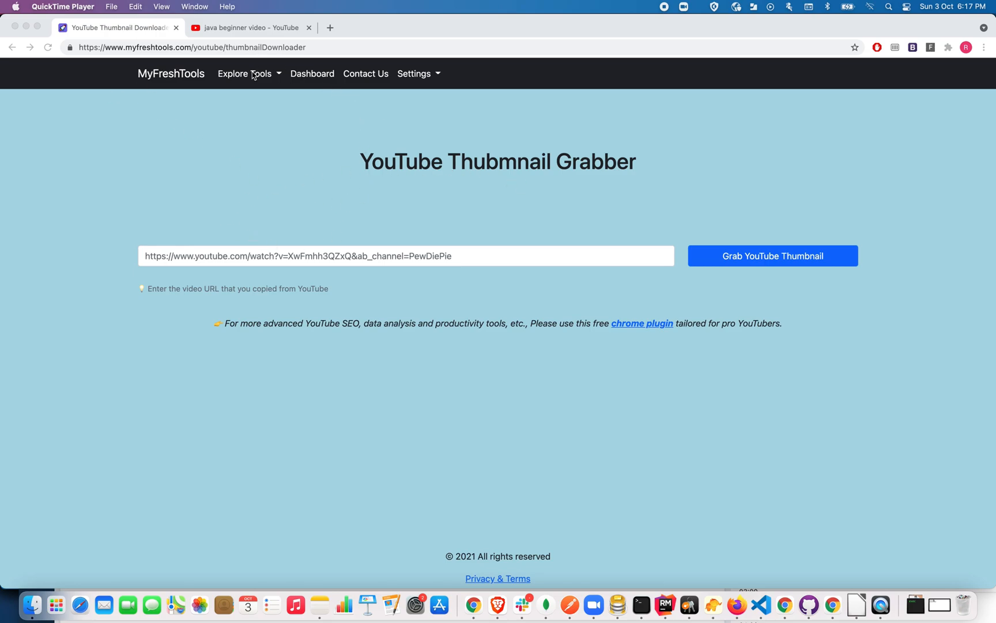
Reload the grabber page, then open 'Java Tutorial for Beginners [2020]' from the YouTube results
click(249, 73)
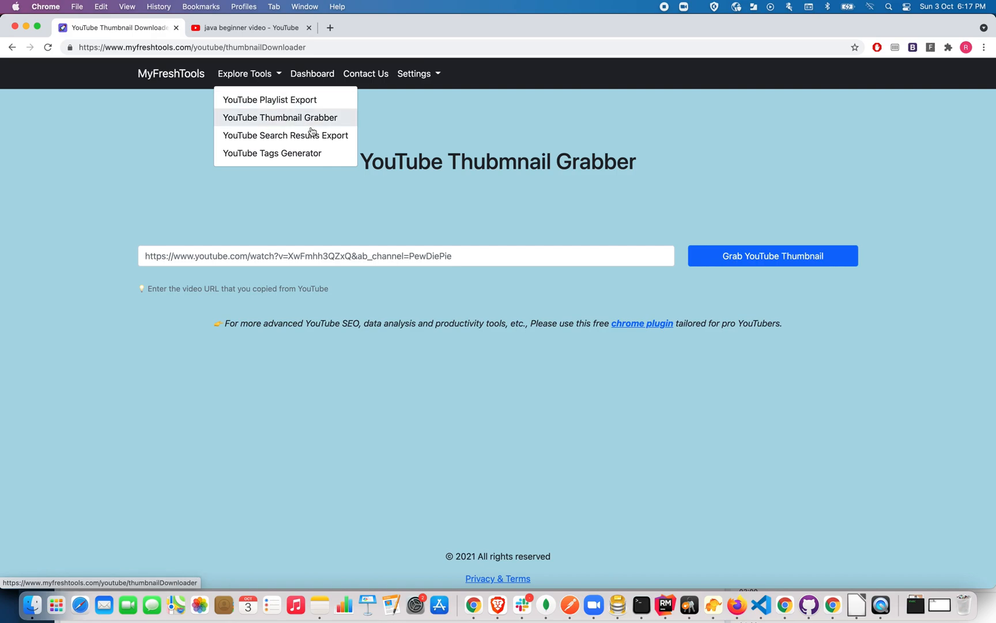
click(280, 118)
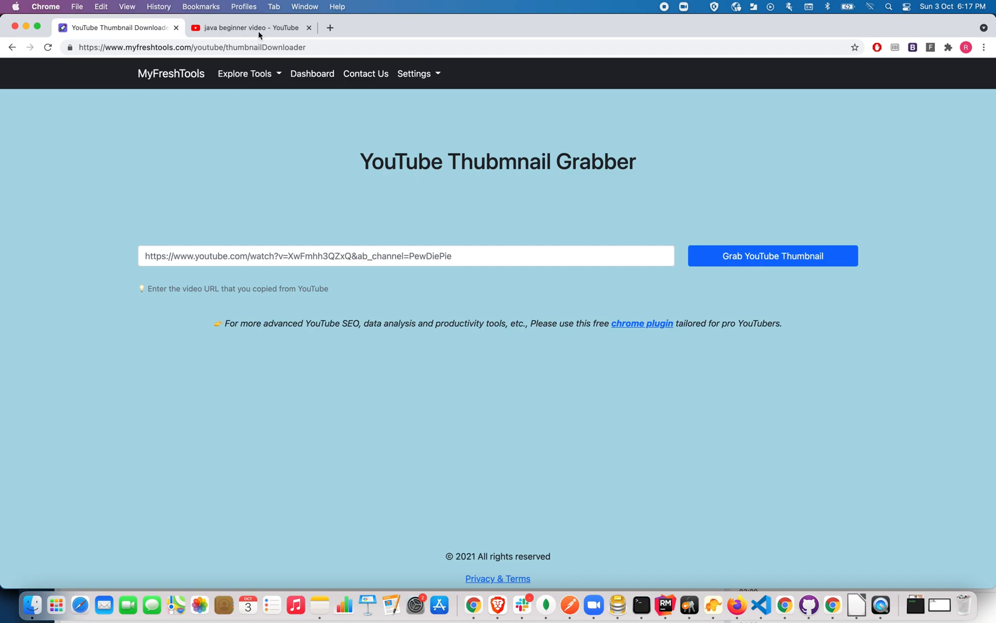
click(247, 27)
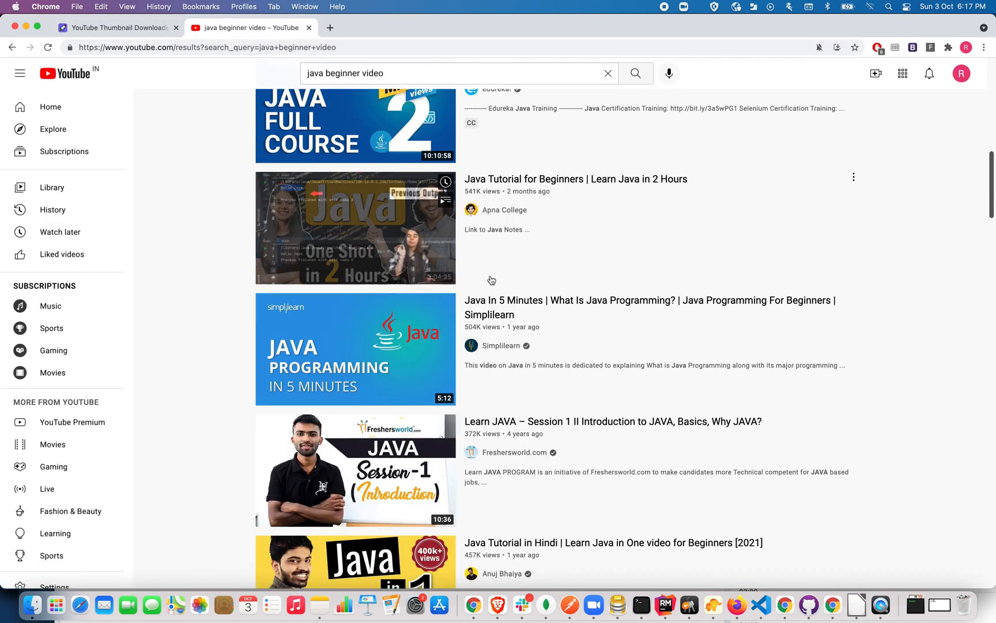
scroll(up, 3)
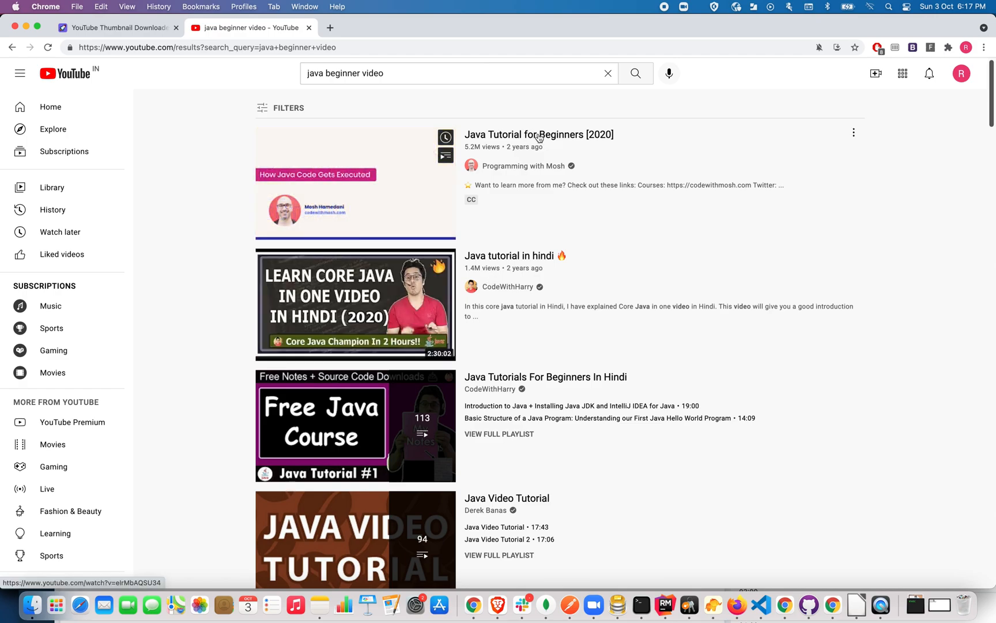
mouse_move(537, 134)
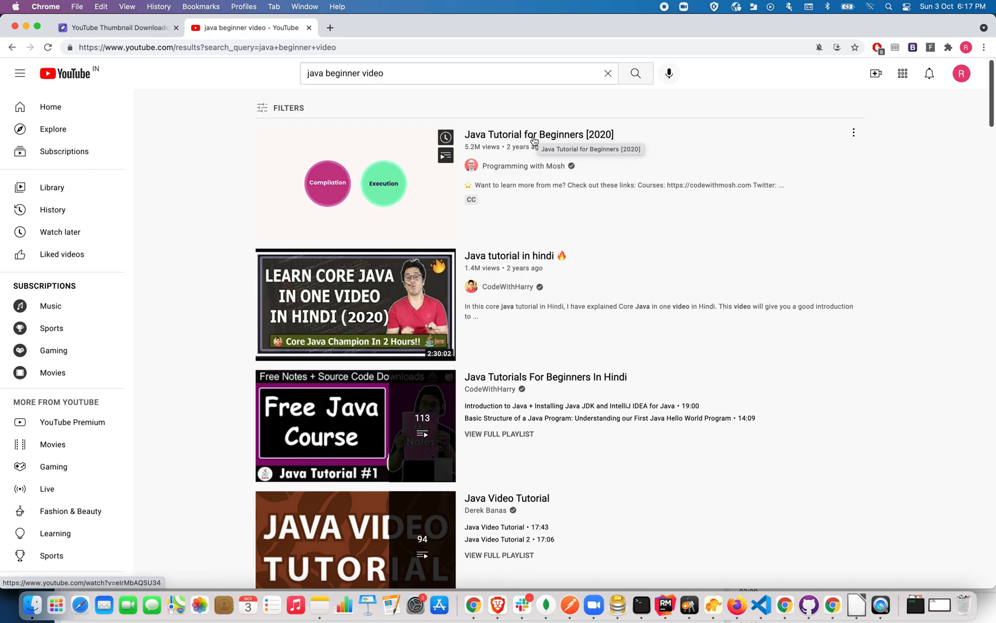
click(537, 134)
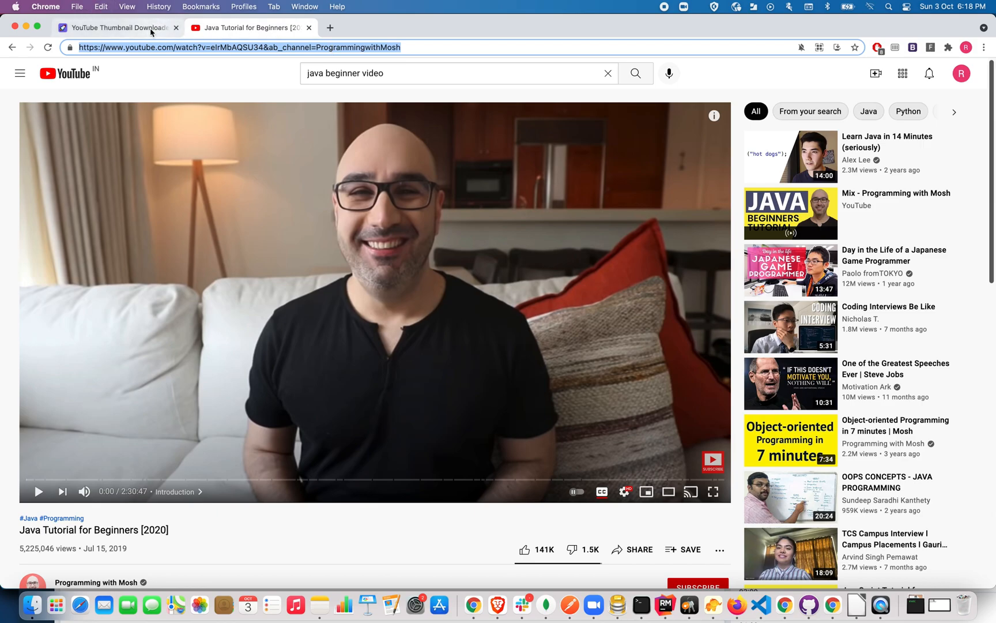
Grab the thumbnail for the pasted Java tutorial link on the grabber page
click(118, 27)
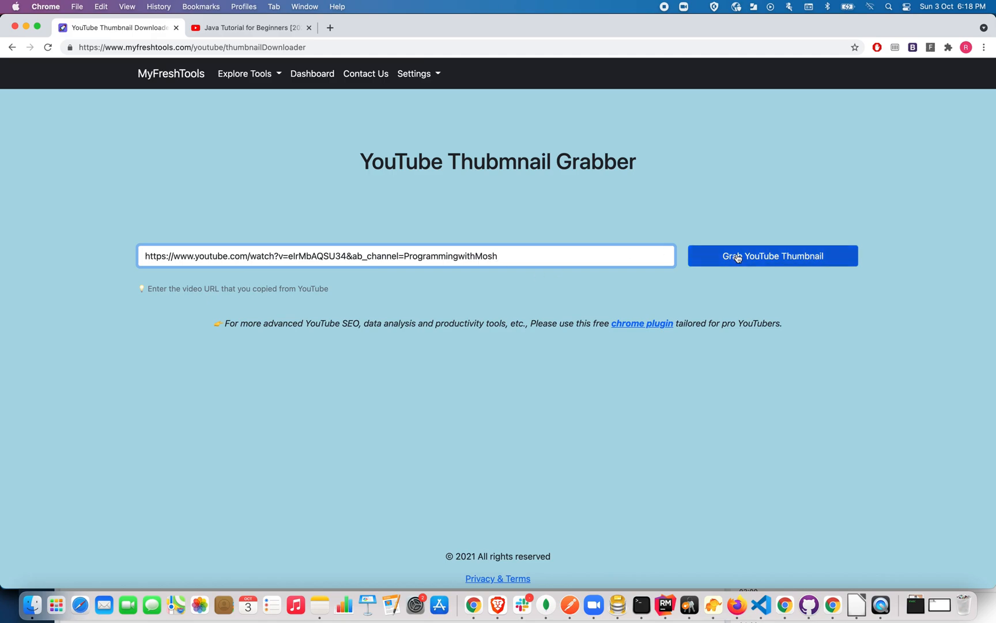
click(772, 256)
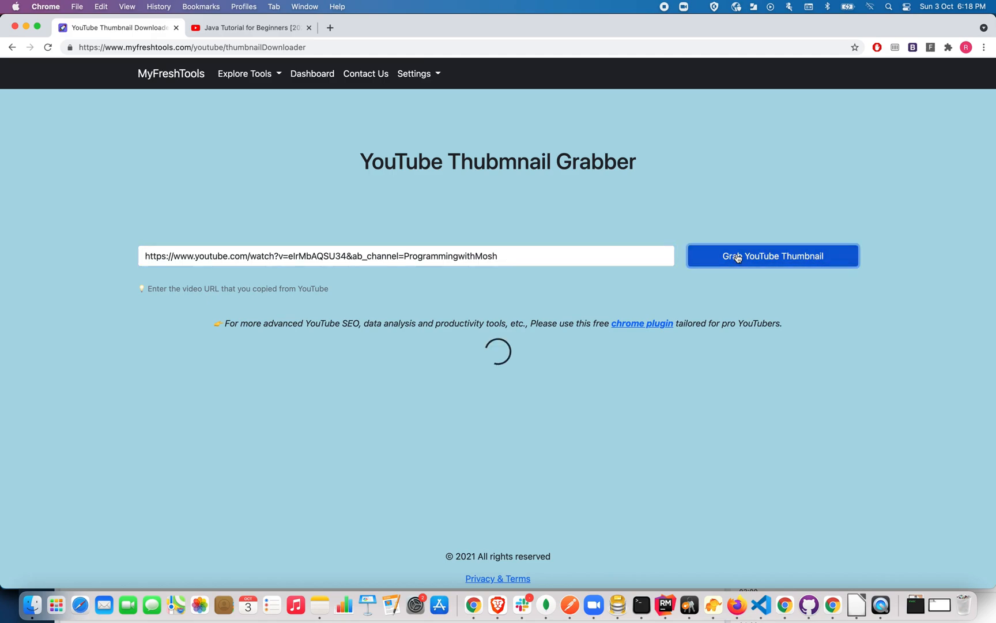
click(772, 256)
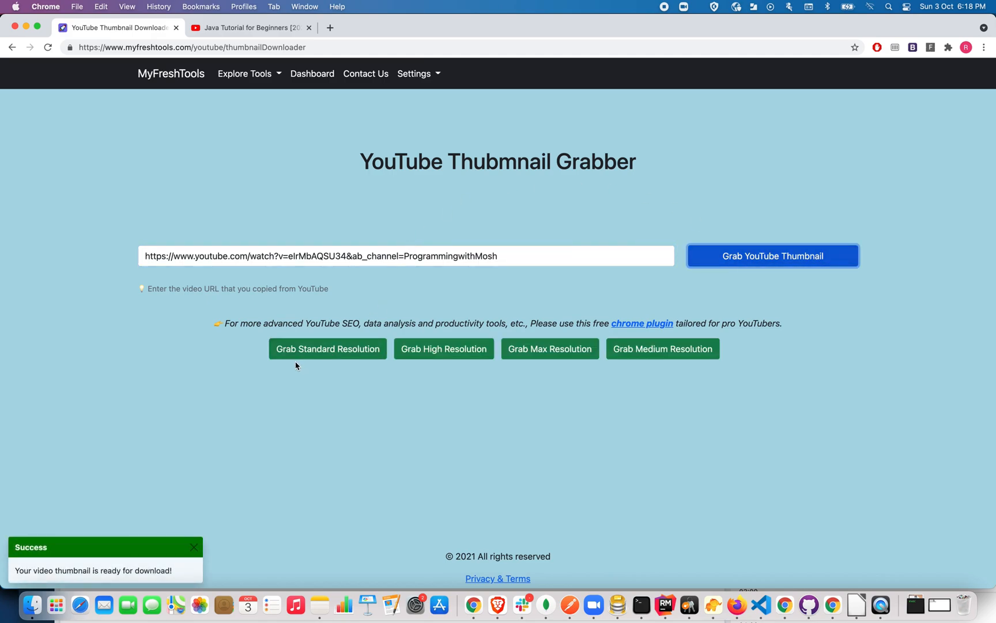
mouse_move(580, 388)
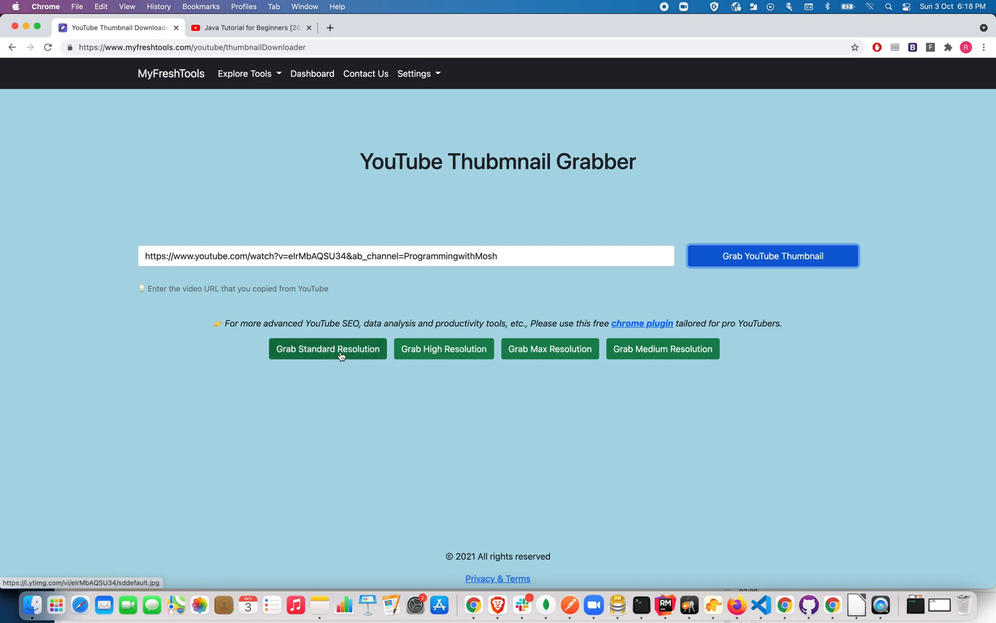
mouse_move(443, 348)
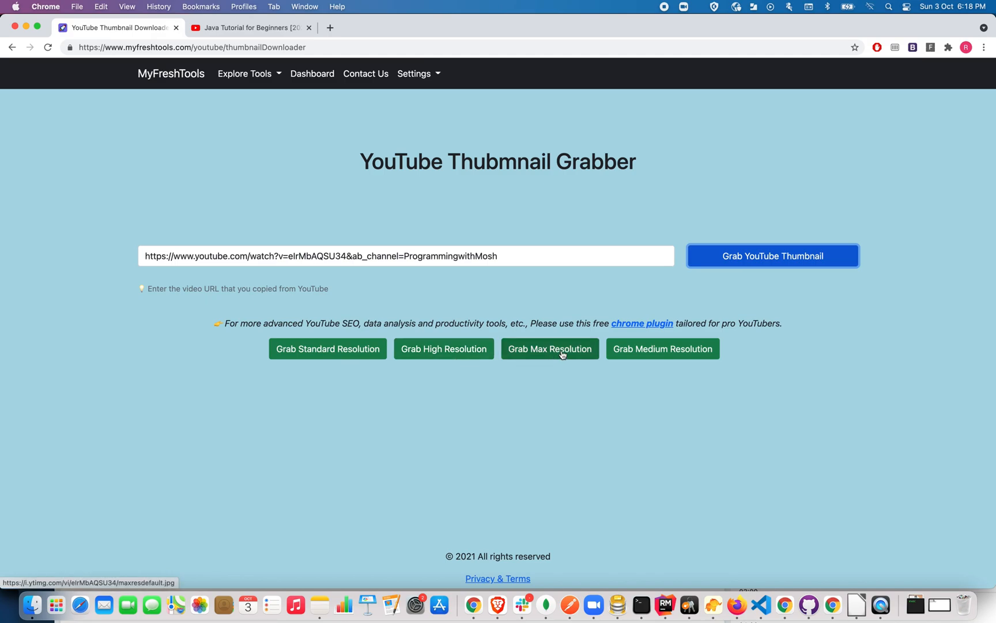
mouse_move(667, 356)
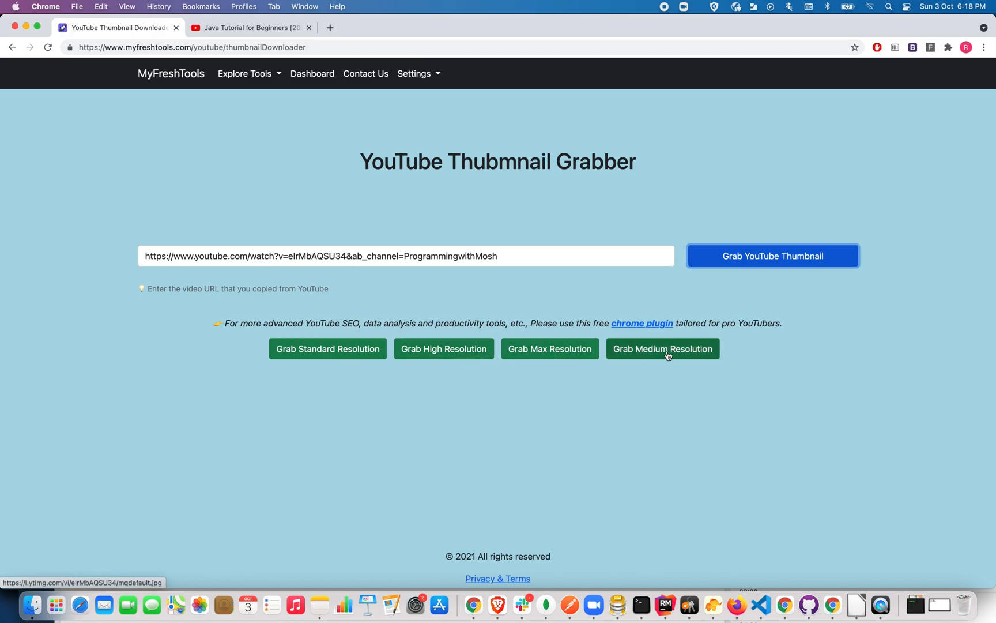
mouse_move(429, 340)
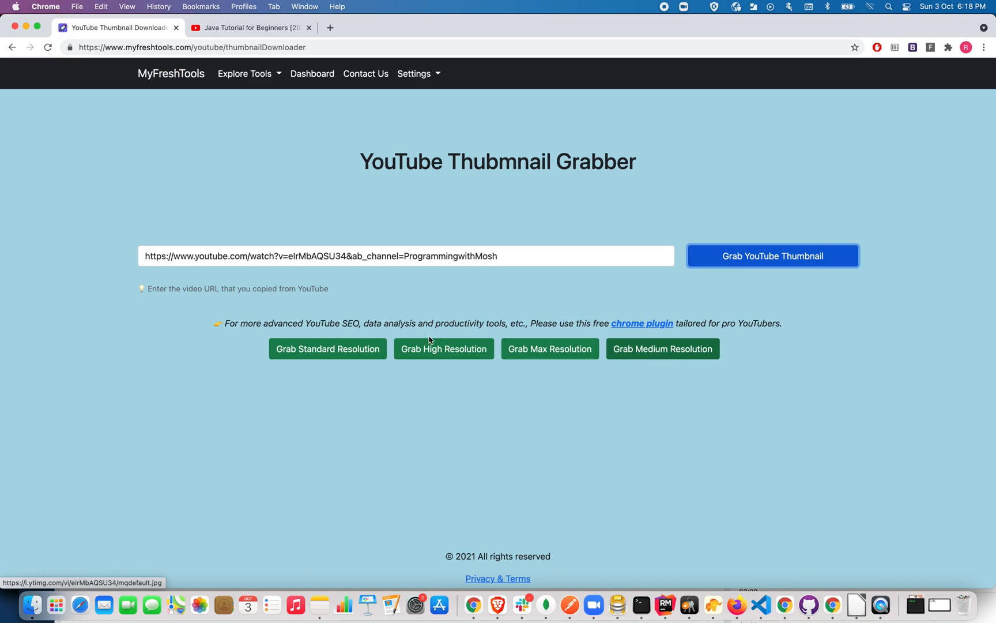
Open the standard-resolution and high-resolution thumbnails in new tabs
click(327, 348)
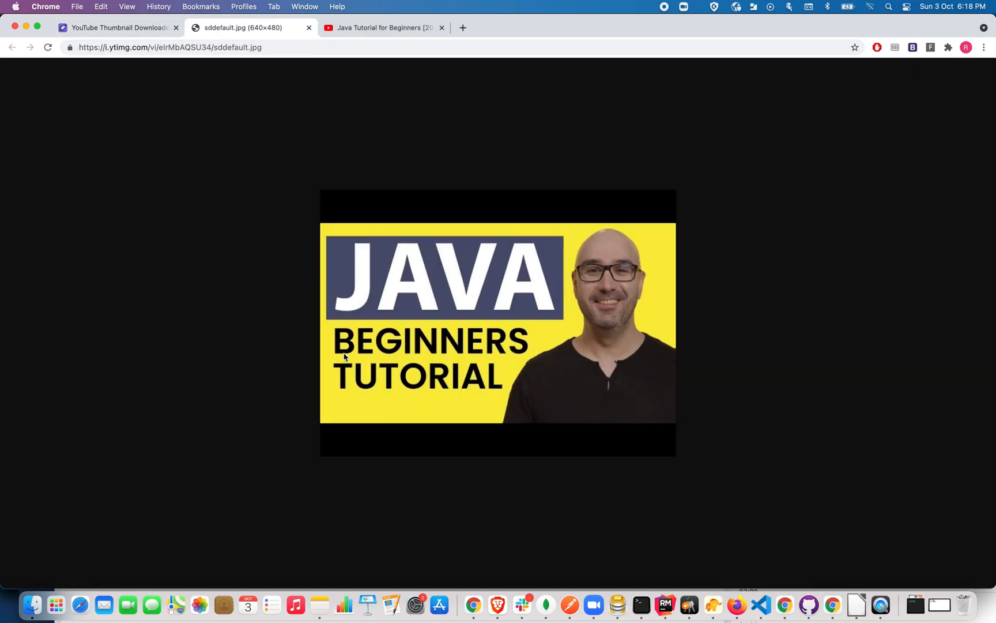
click(117, 27)
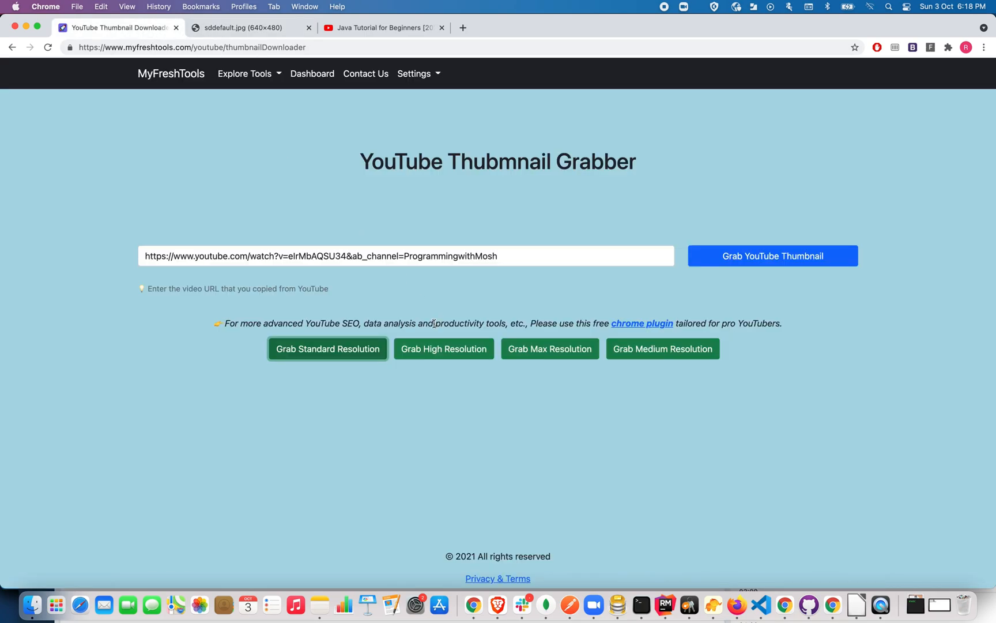
click(443, 349)
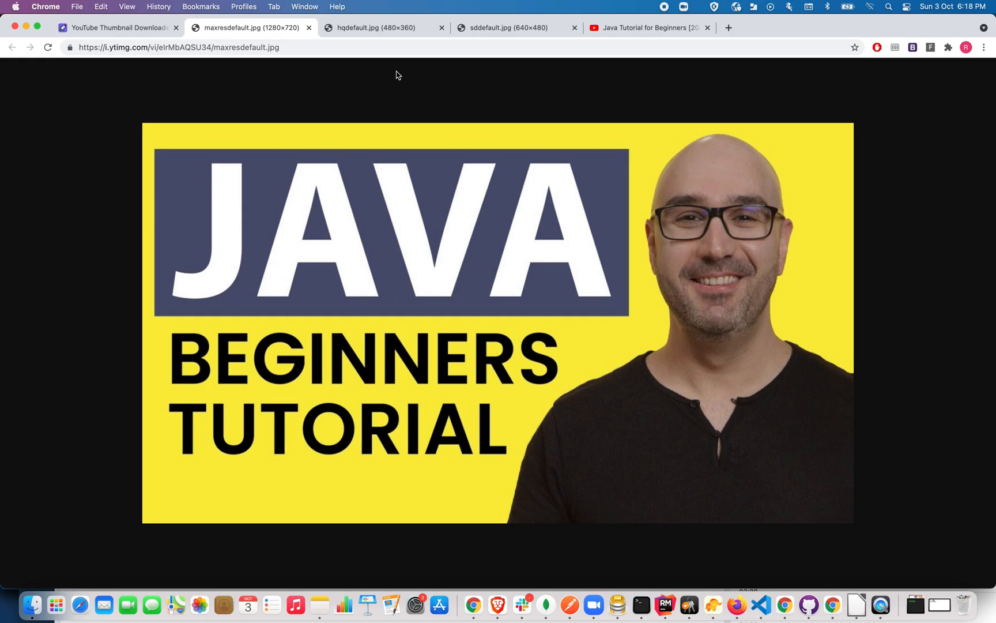
View the high and max-resolution thumbnails and bring up save options for the max image
click(374, 28)
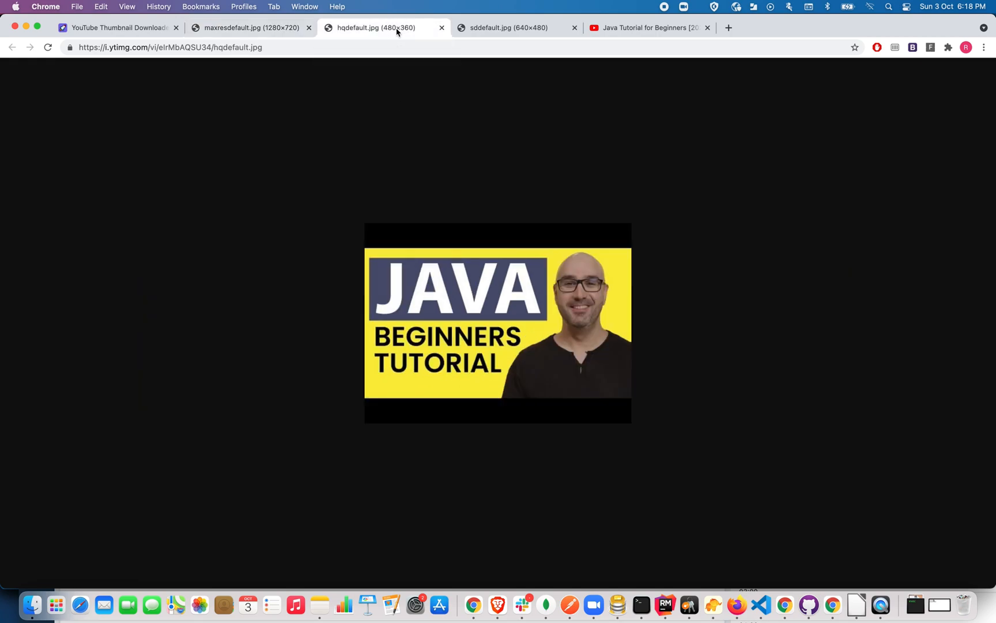
click(248, 27)
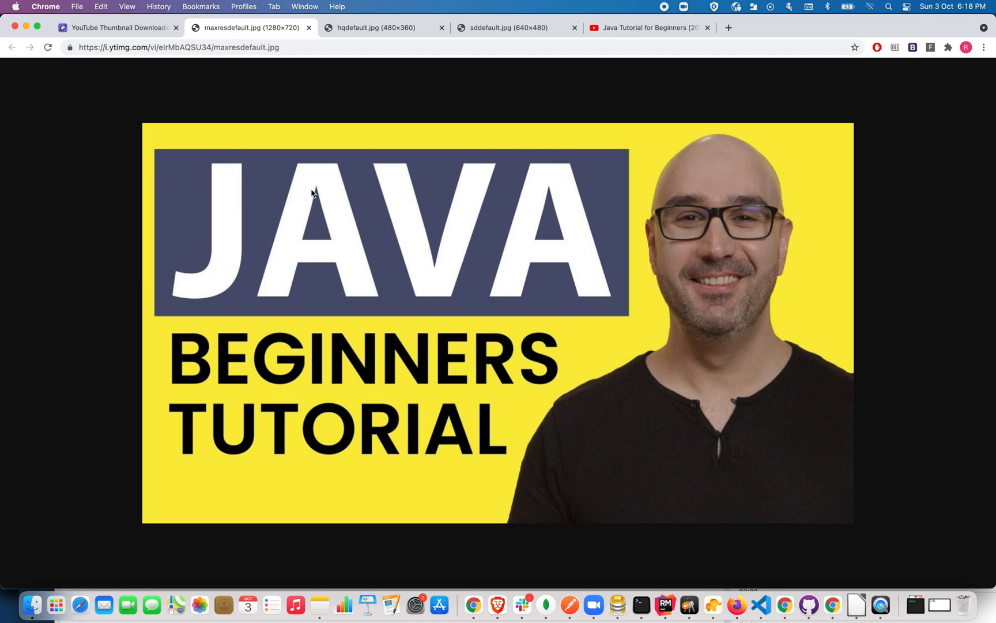
click(118, 27)
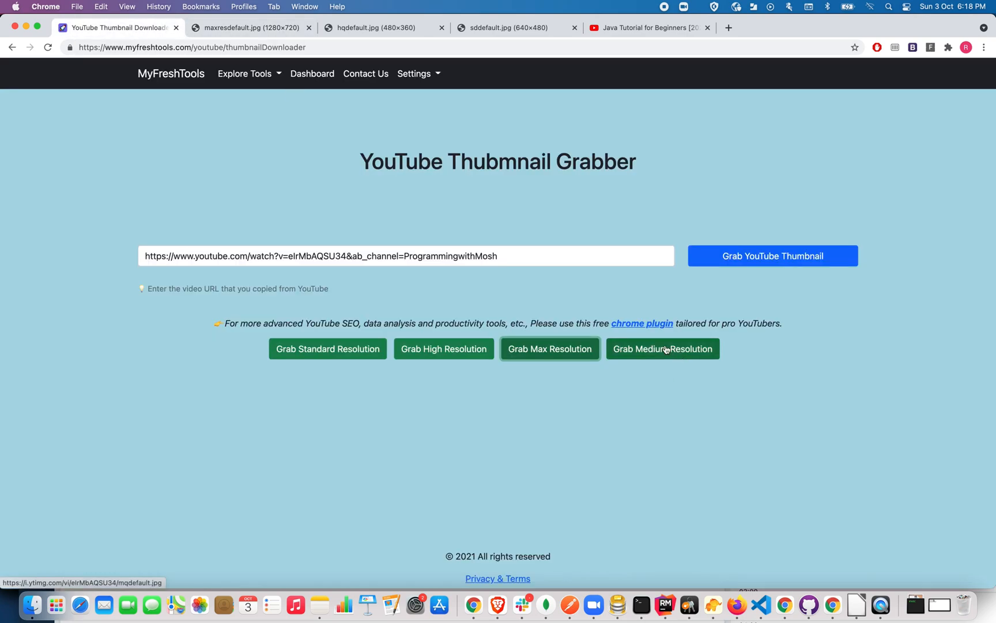
click(251, 28)
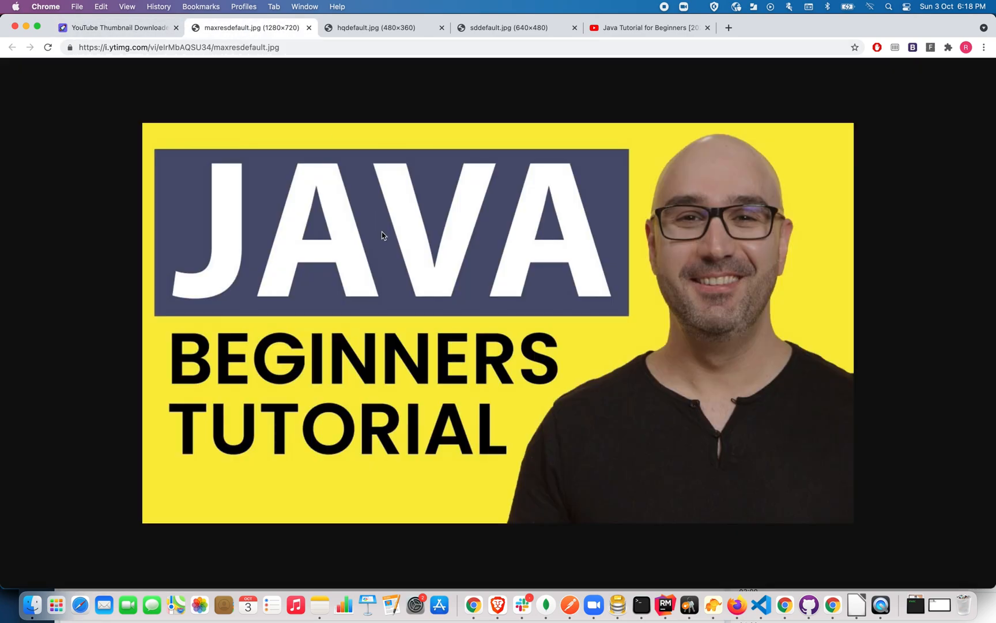
right_click(381, 236)
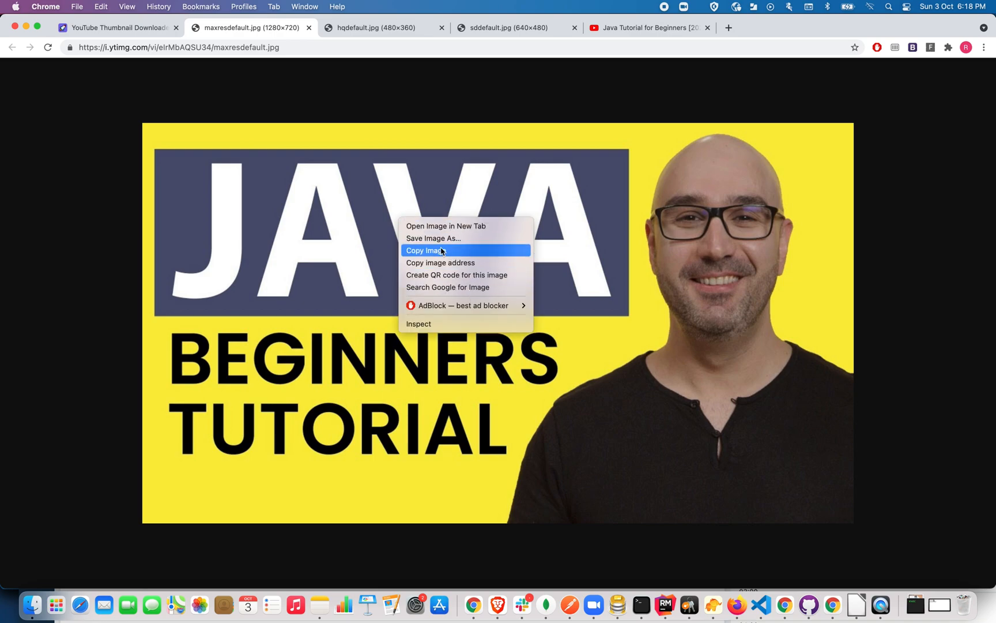
mouse_move(434, 238)
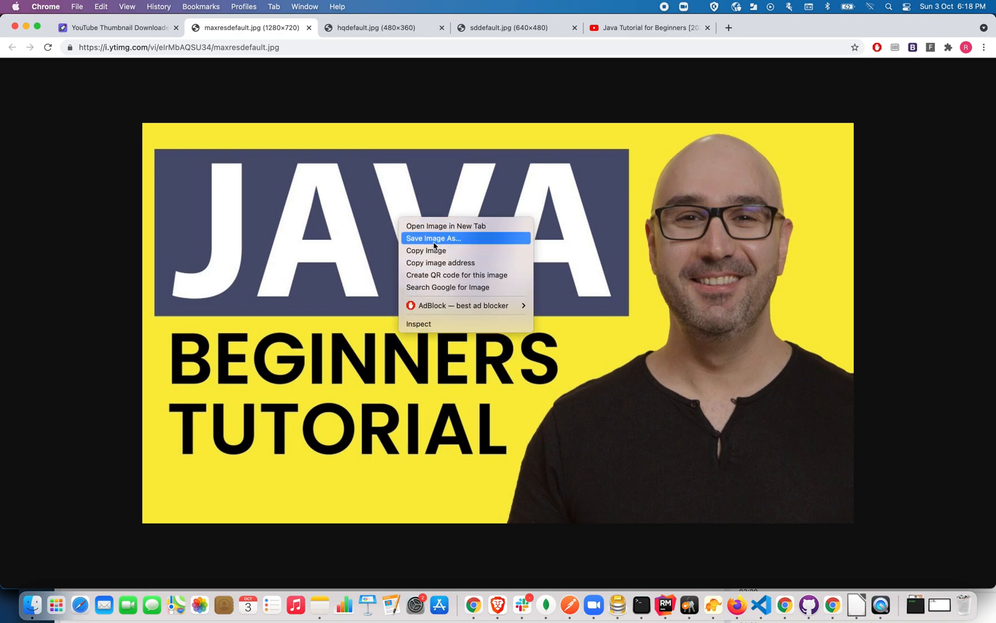
mouse_move(118, 30)
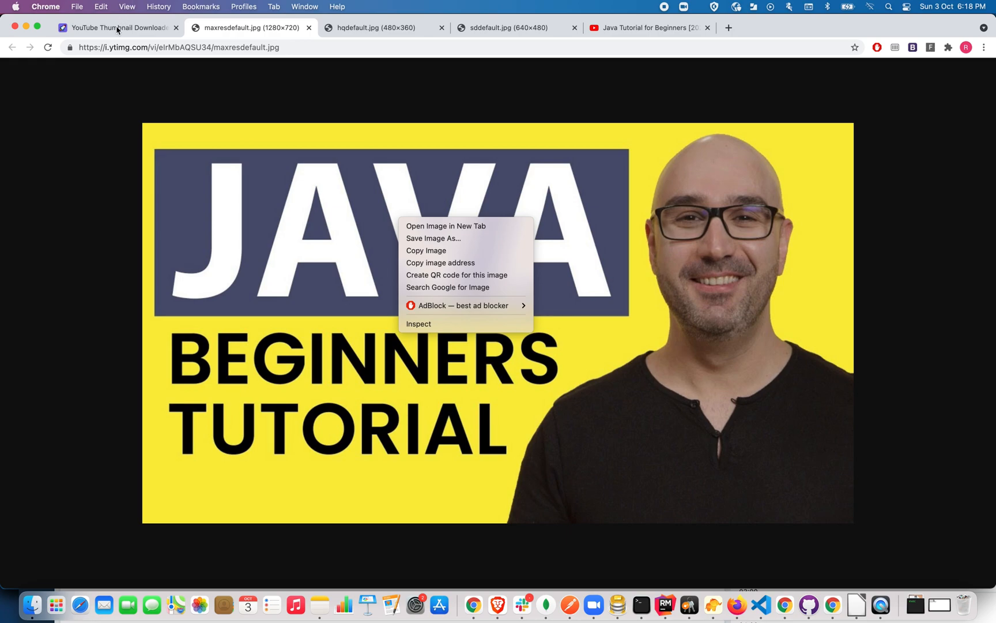
Switch back to the YouTube Thumbnail Downloader tab
click(117, 28)
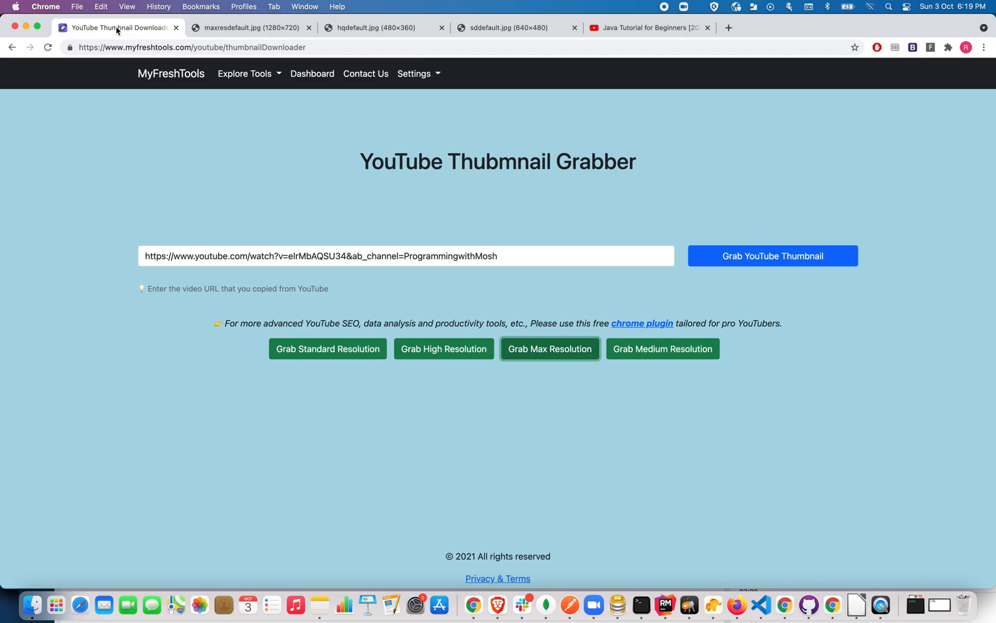
mouse_move(665, 11)
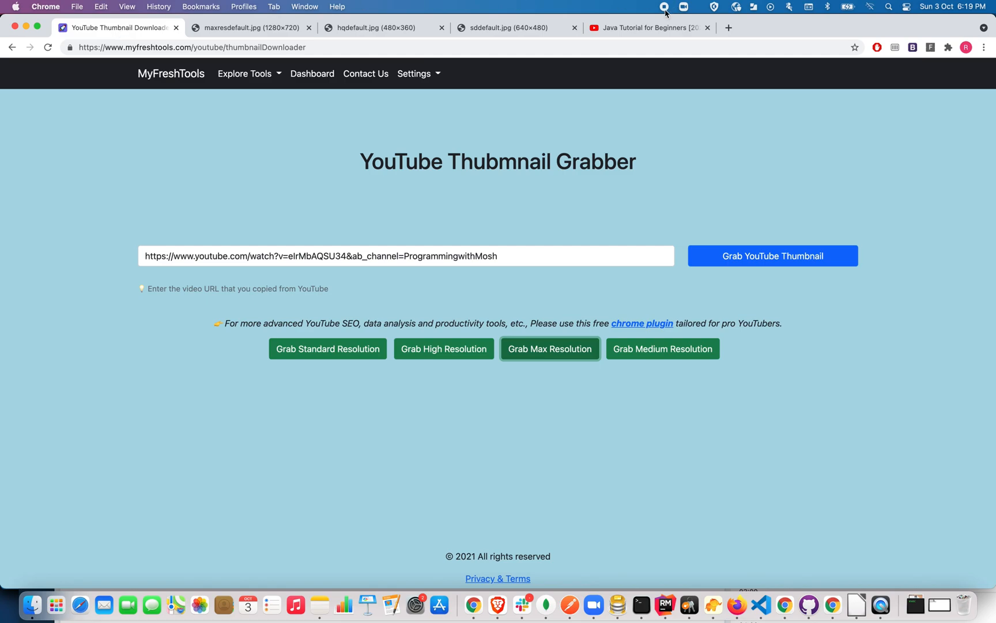